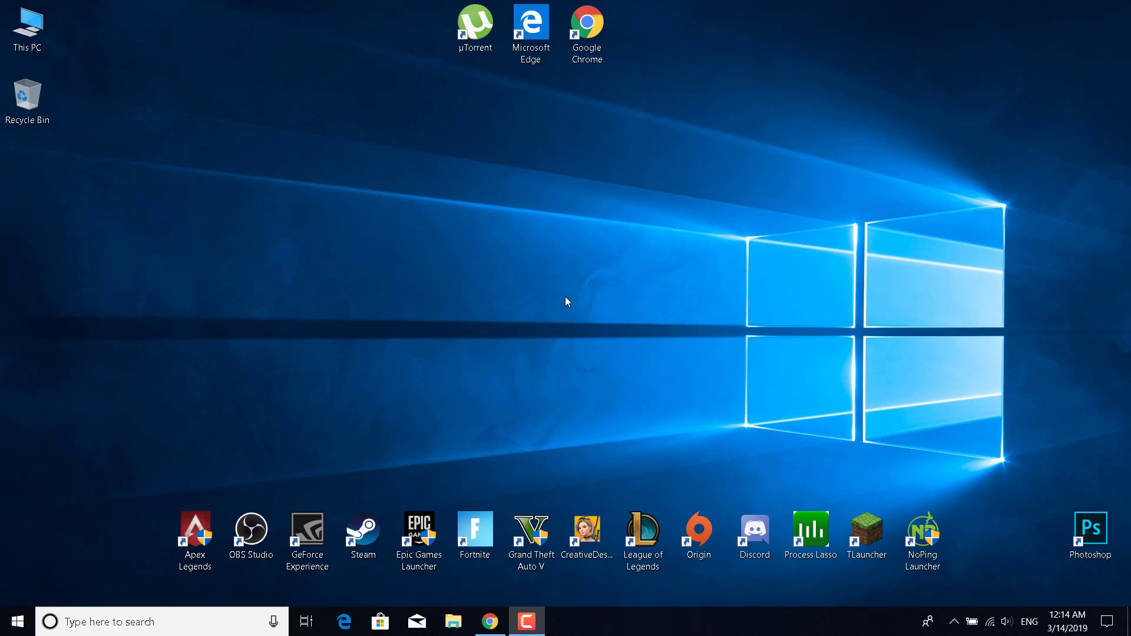
mouse_move(376, 287)
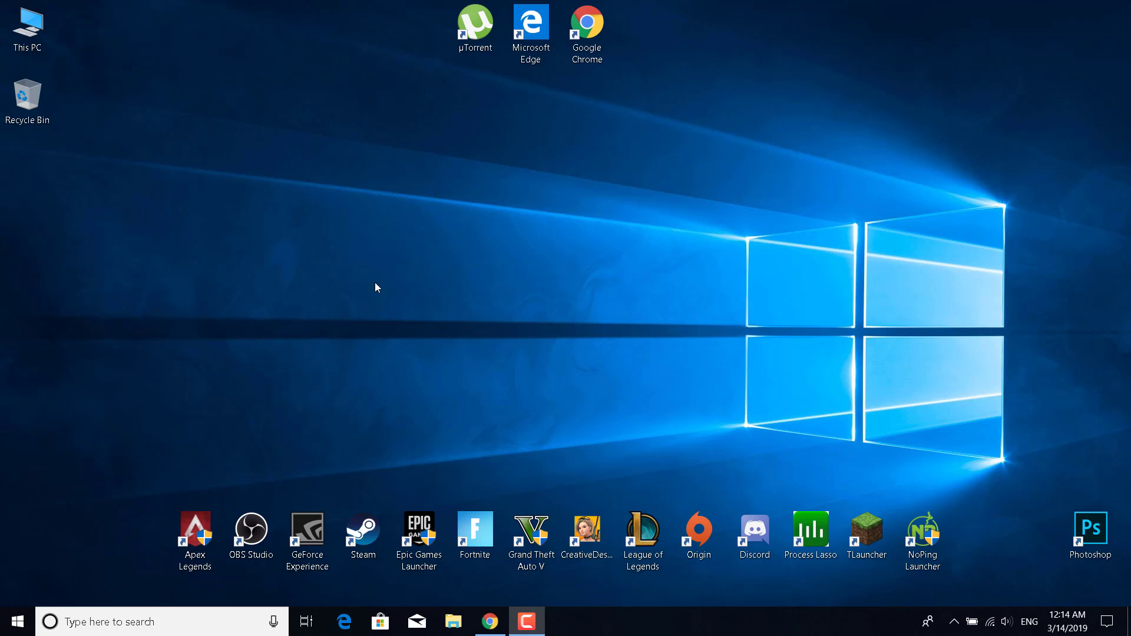
Open This PC from the desktop to view the user folders and the C: and D: drives.
double_click(26, 27)
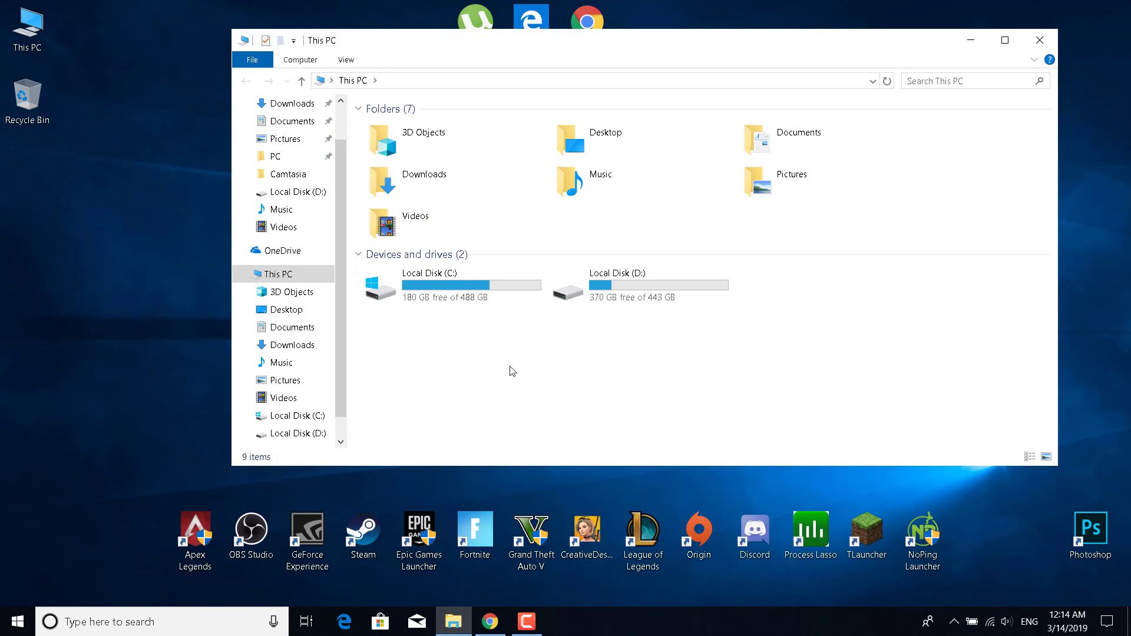
mouse_move(588, 359)
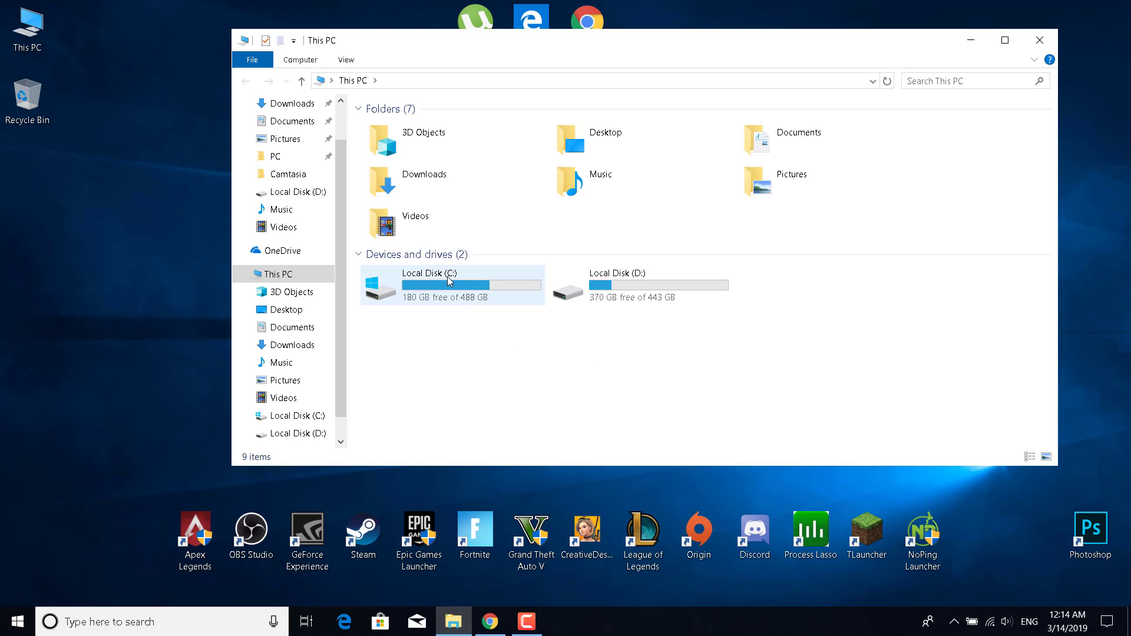
Browse to C:\Program Files\Epic Games\Fortnite\FortniteGame and select its Binaries folder.
double_click(450, 284)
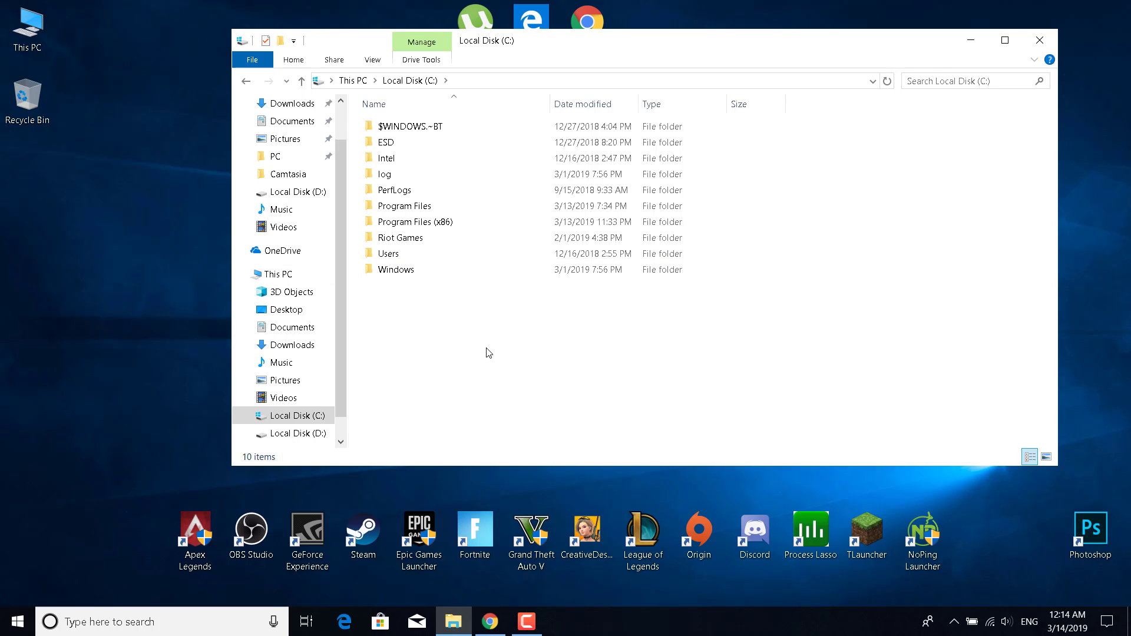
double_click(405, 205)
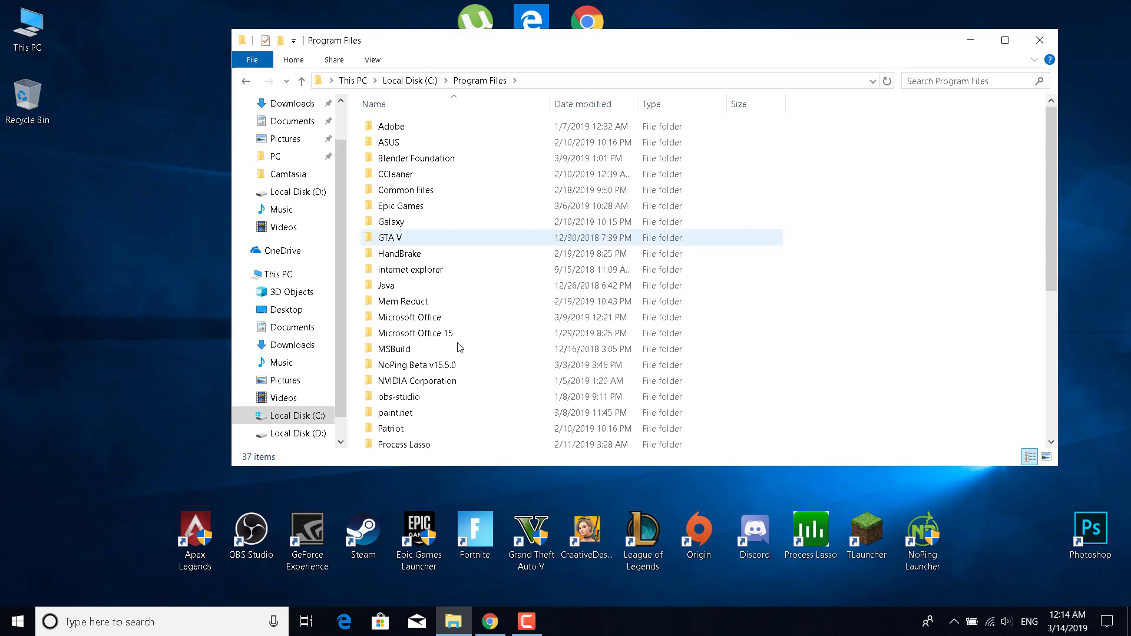
click(433, 364)
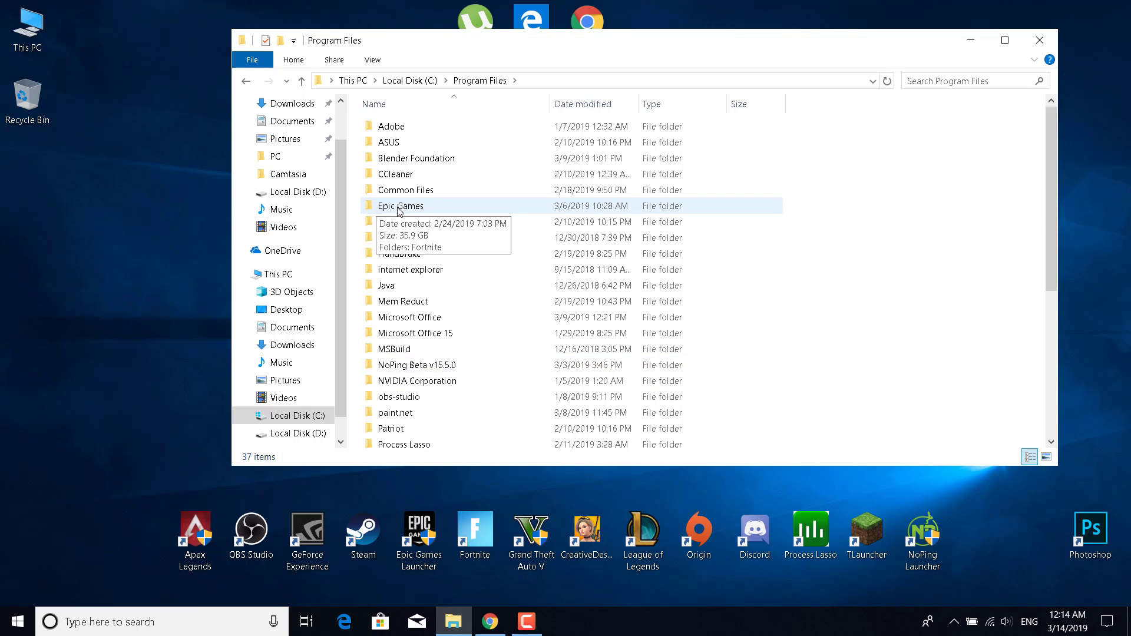
double_click(401, 205)
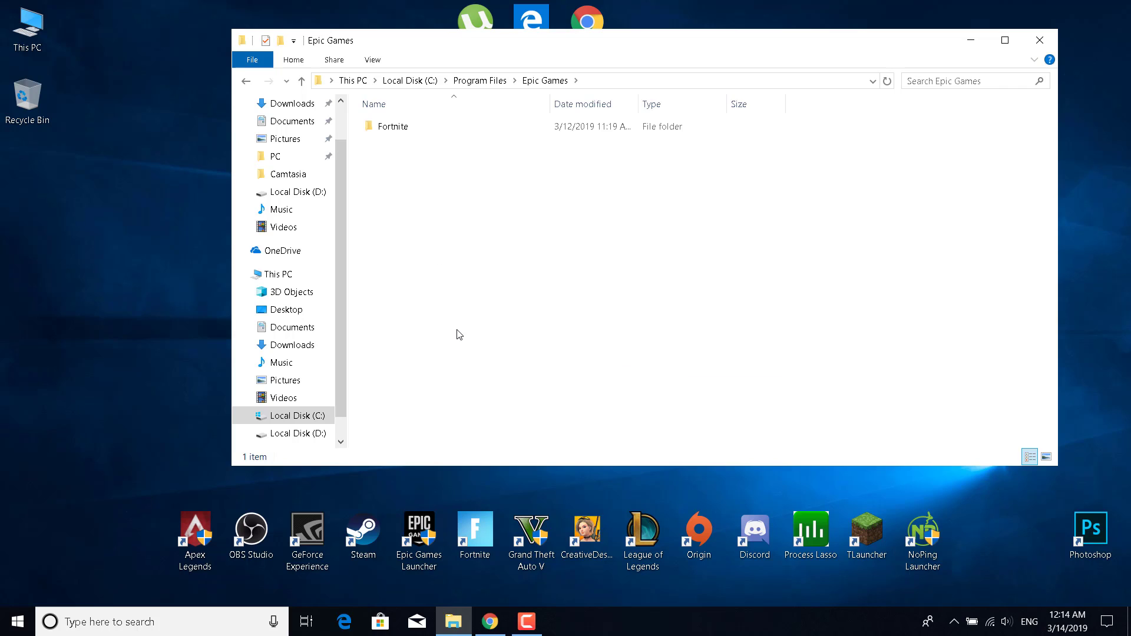
double_click(393, 126)
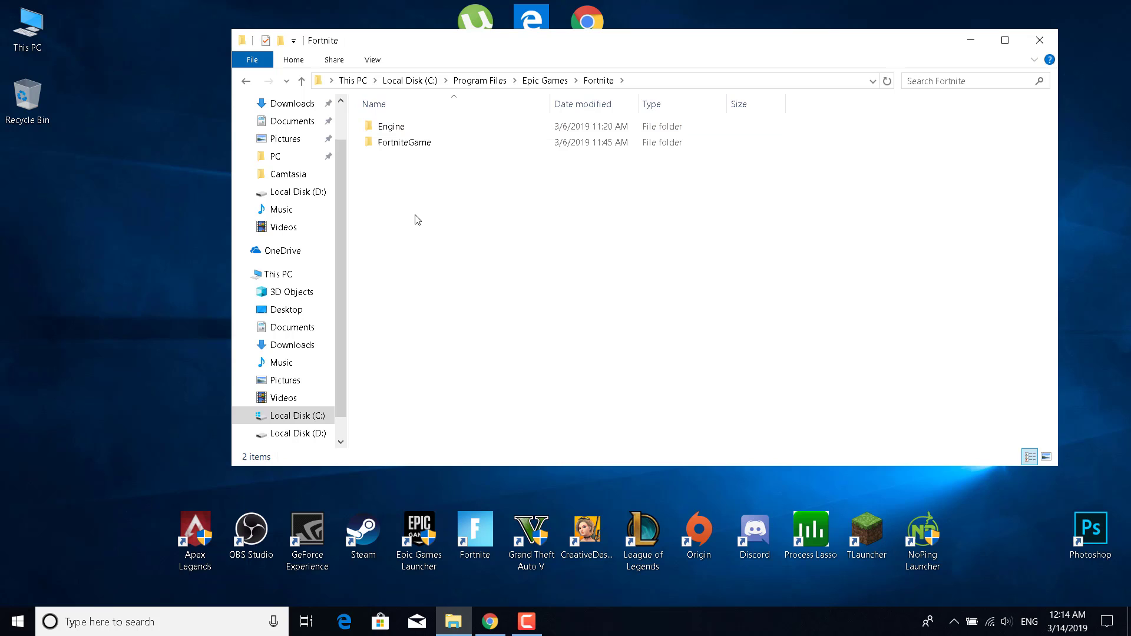
double_click(406, 142)
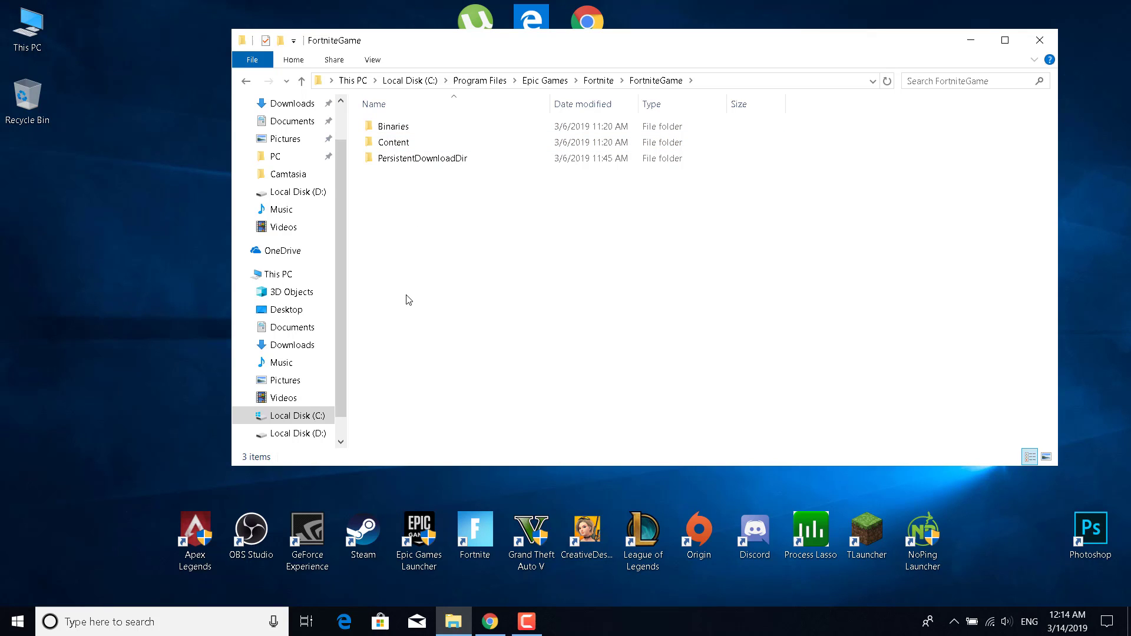
click(393, 126)
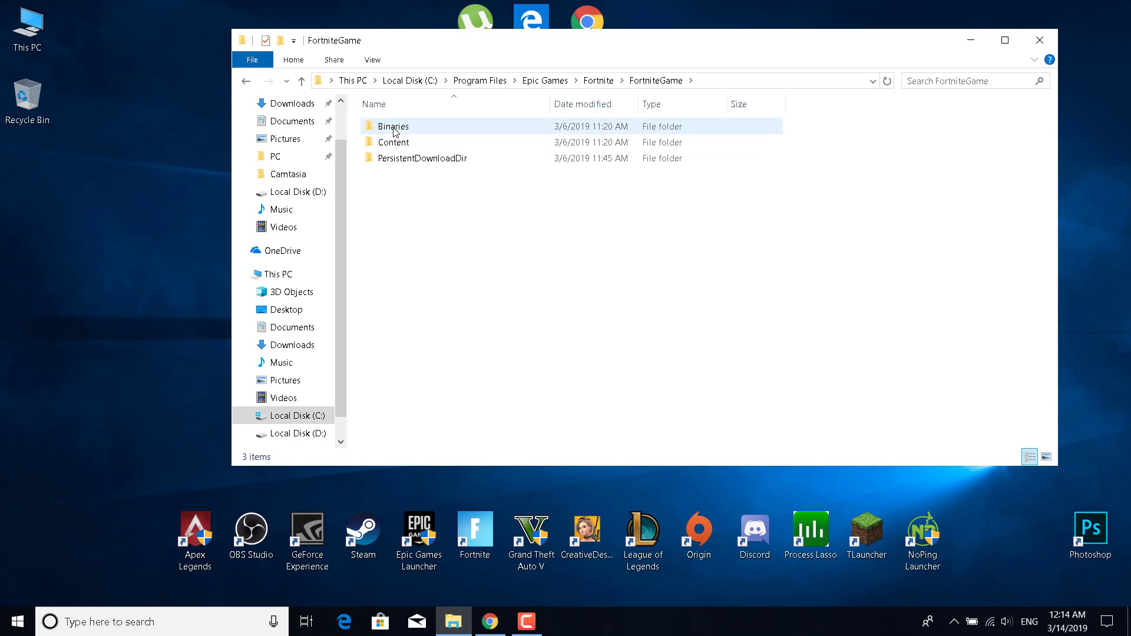
View the Binaries context menu, dismiss it, and return to the Fortnite folder.
right_click(392, 125)
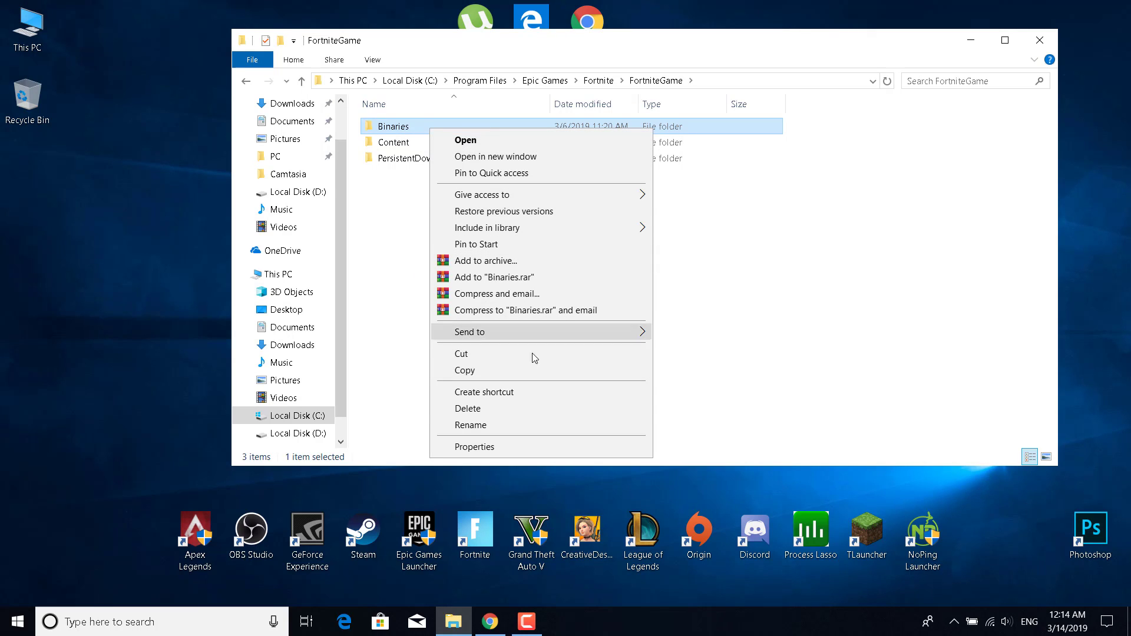
mouse_move(394, 299)
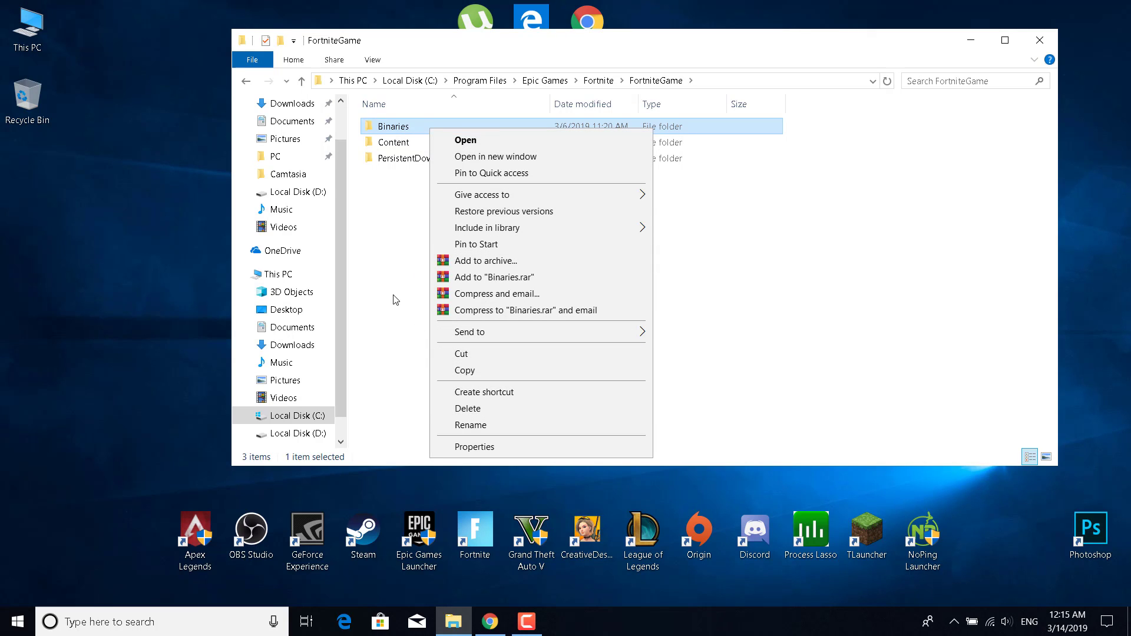
click(393, 300)
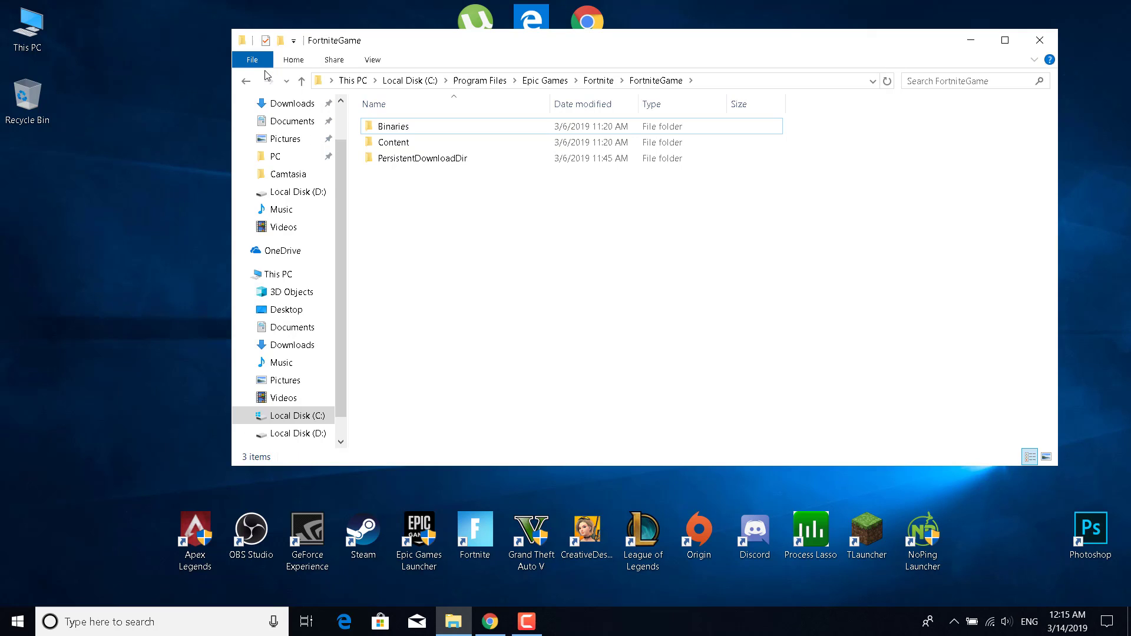
mouse_move(246, 80)
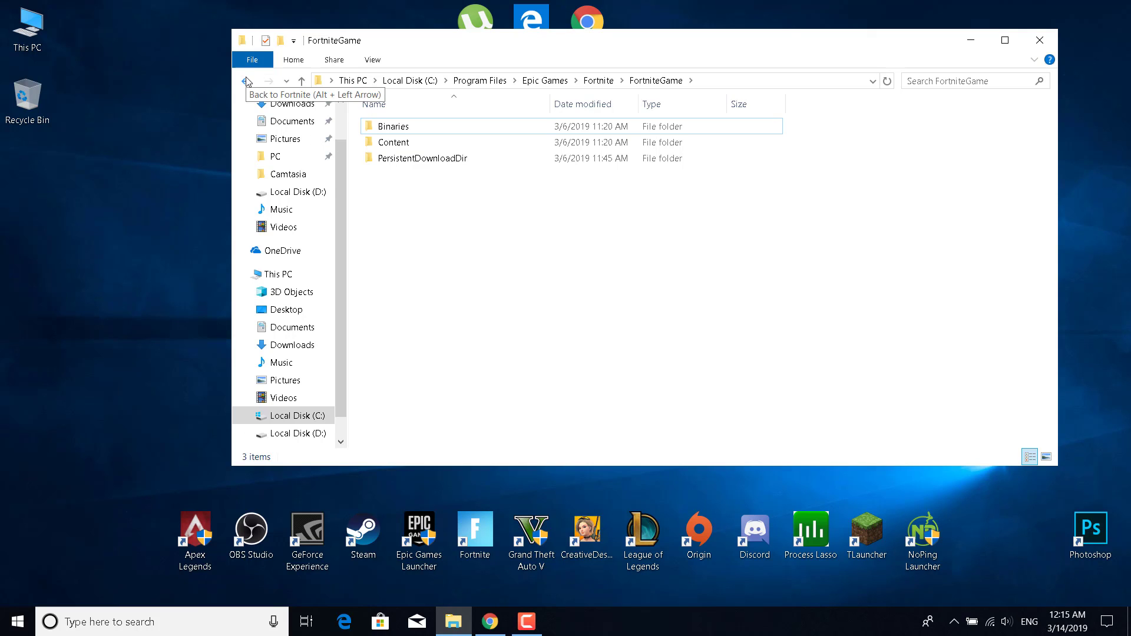
click(246, 80)
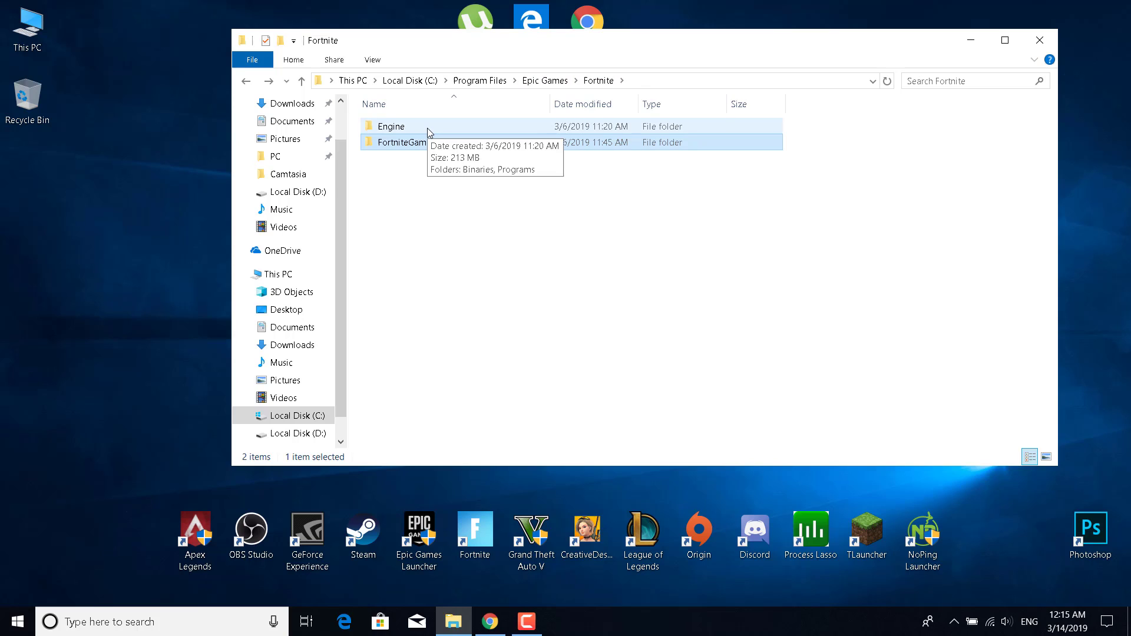
Open Engine's Binaries context menu, then close File Explorer and select the Epic Games Launcher shortcut.
double_click(391, 126)
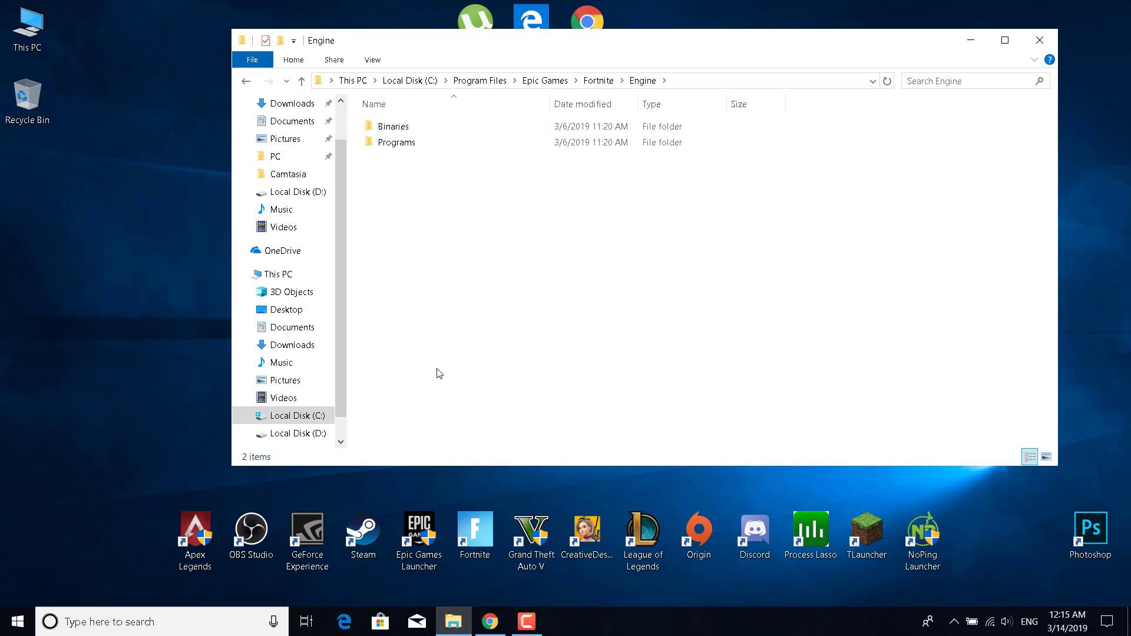
click(393, 126)
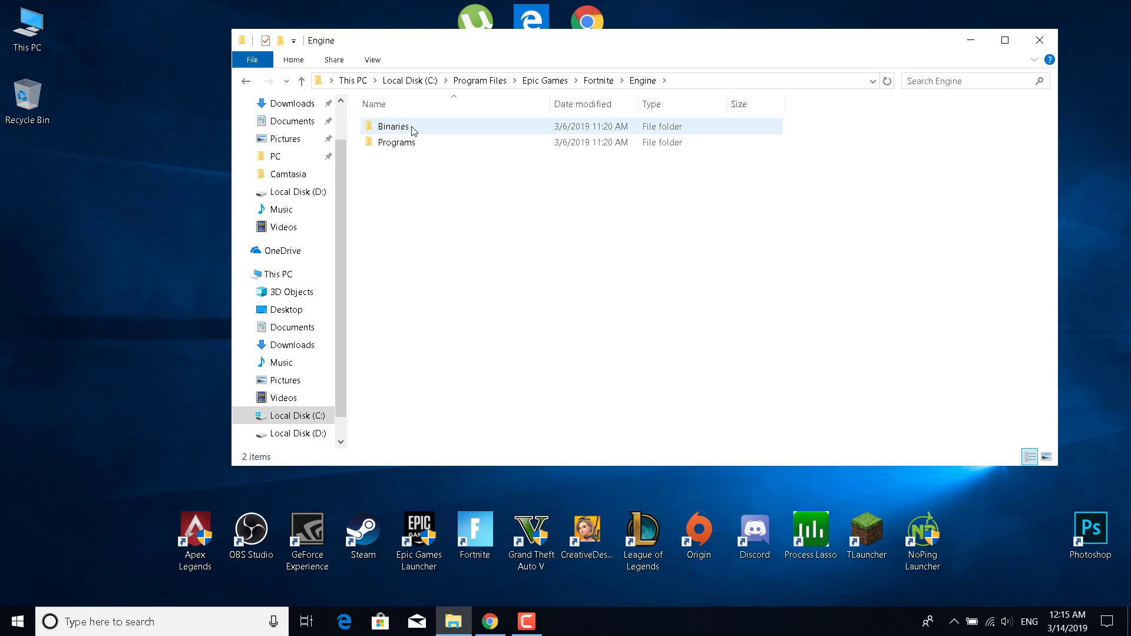
click(393, 126)
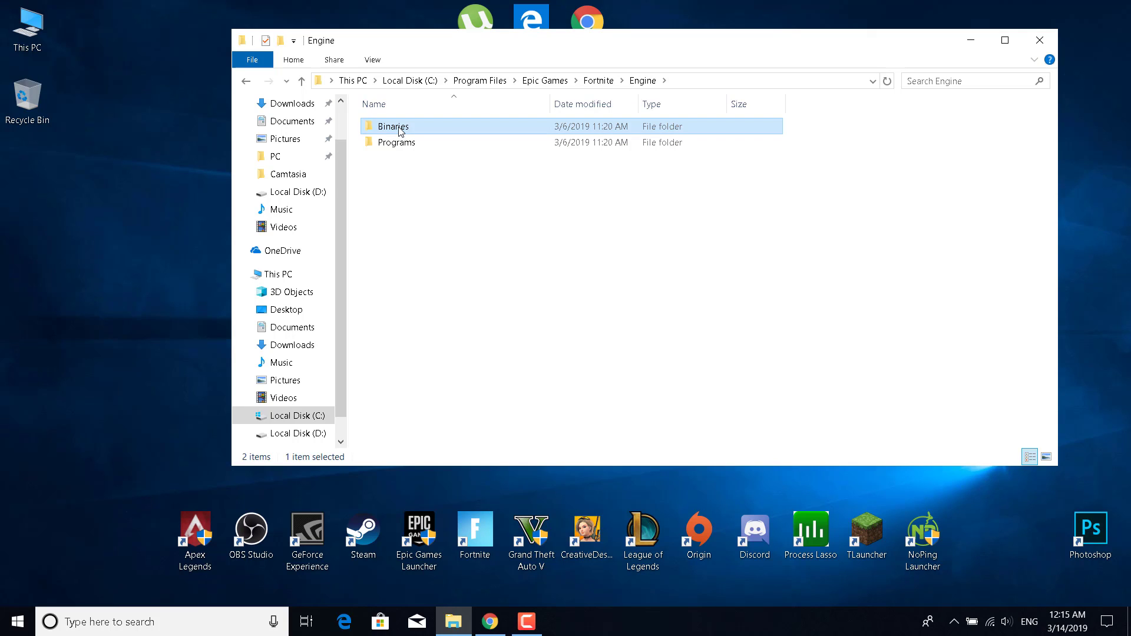
right_click(392, 126)
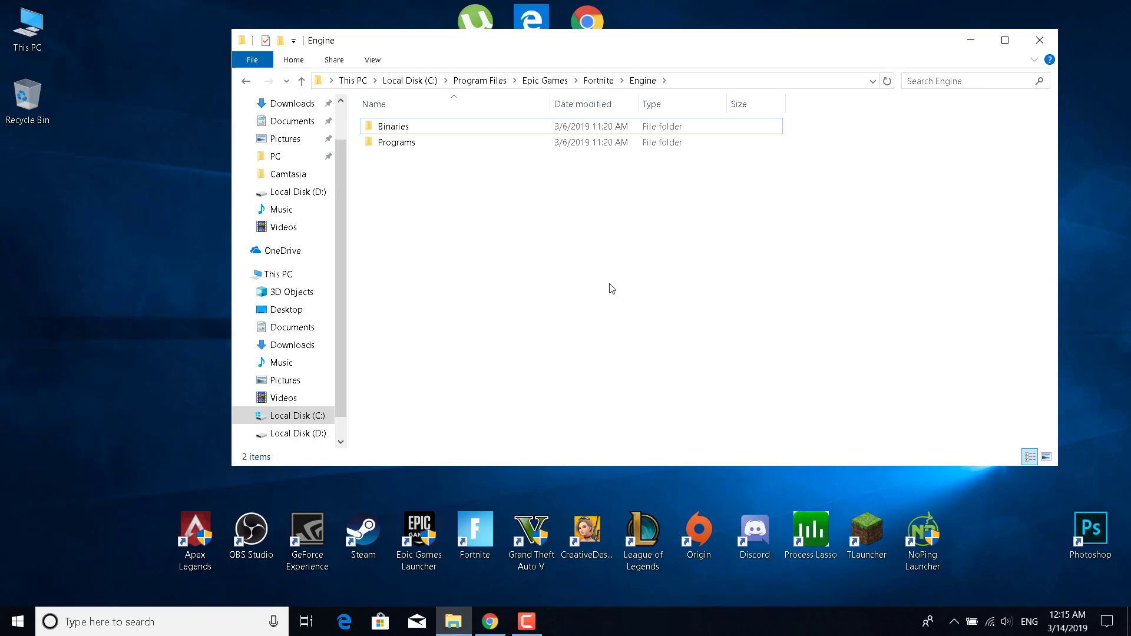
mouse_move(500, 395)
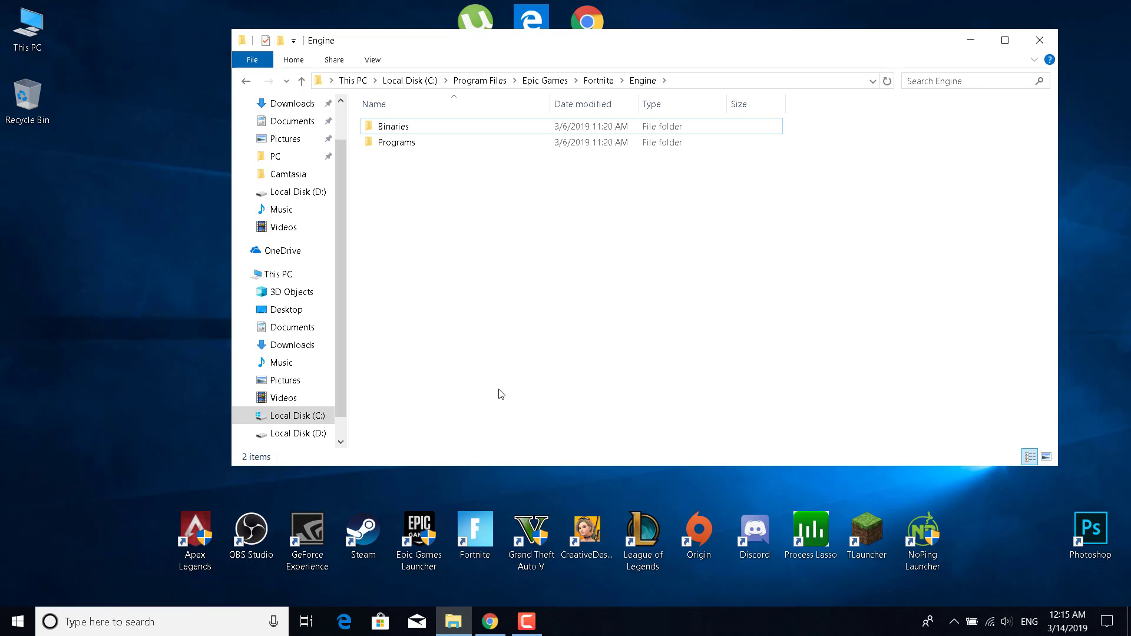
click(1039, 39)
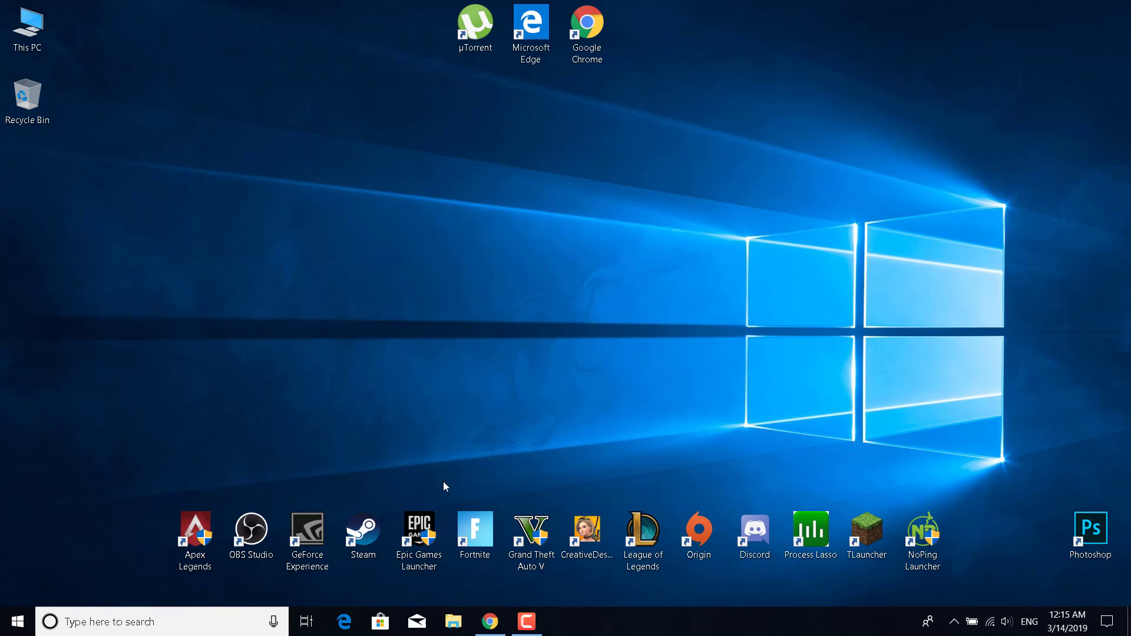
click(417, 537)
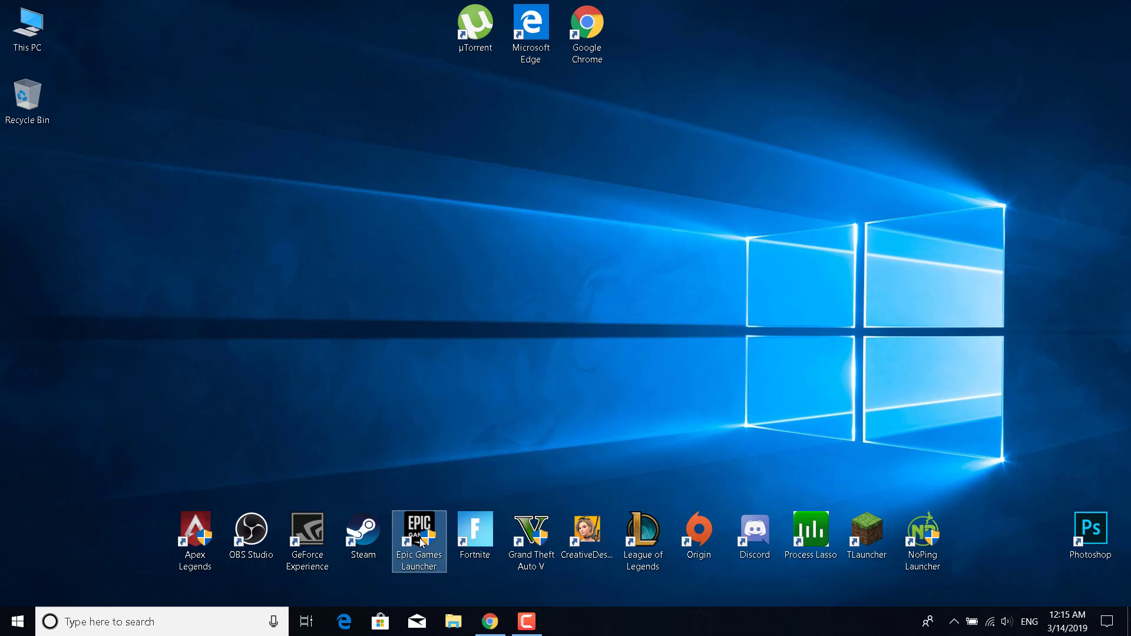
double_click(419, 540)
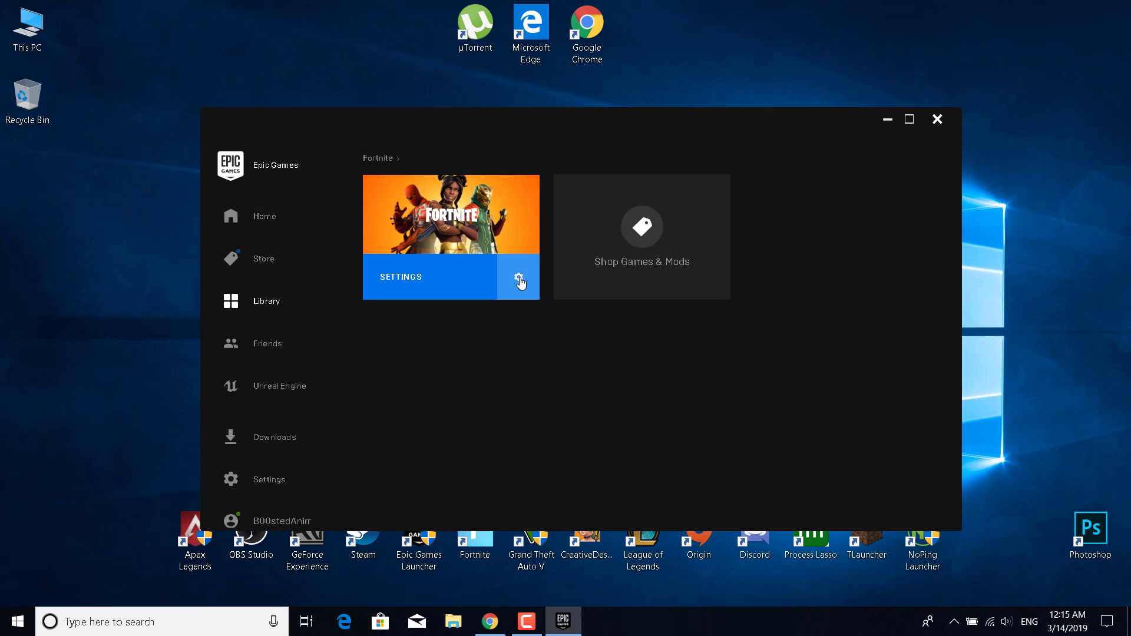
click(521, 282)
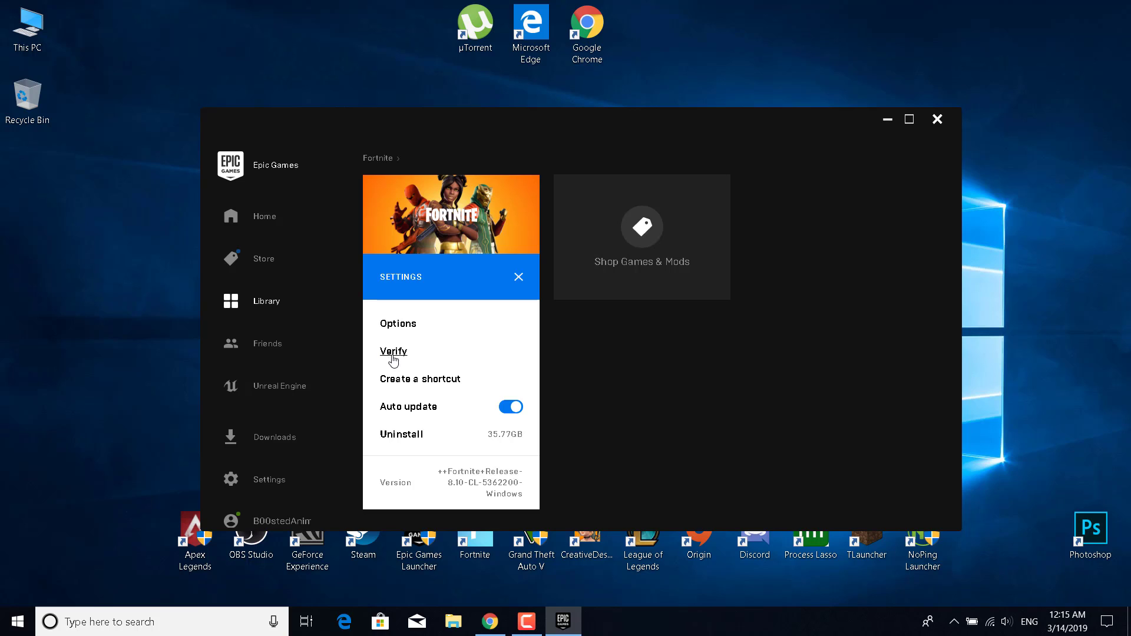
mouse_move(695, 372)
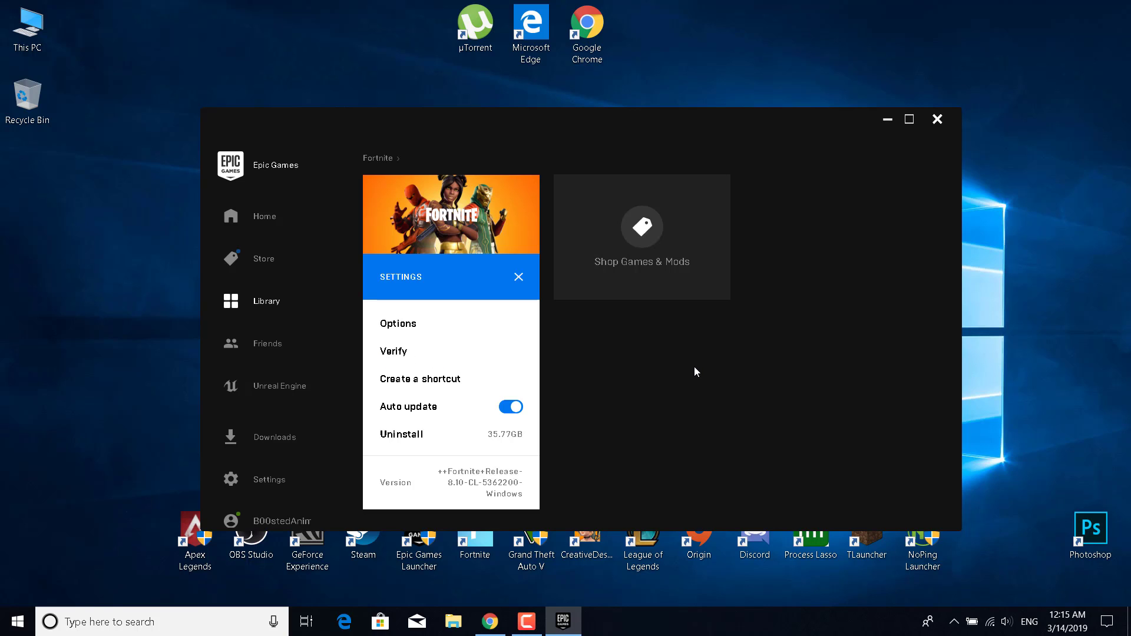
click(517, 277)
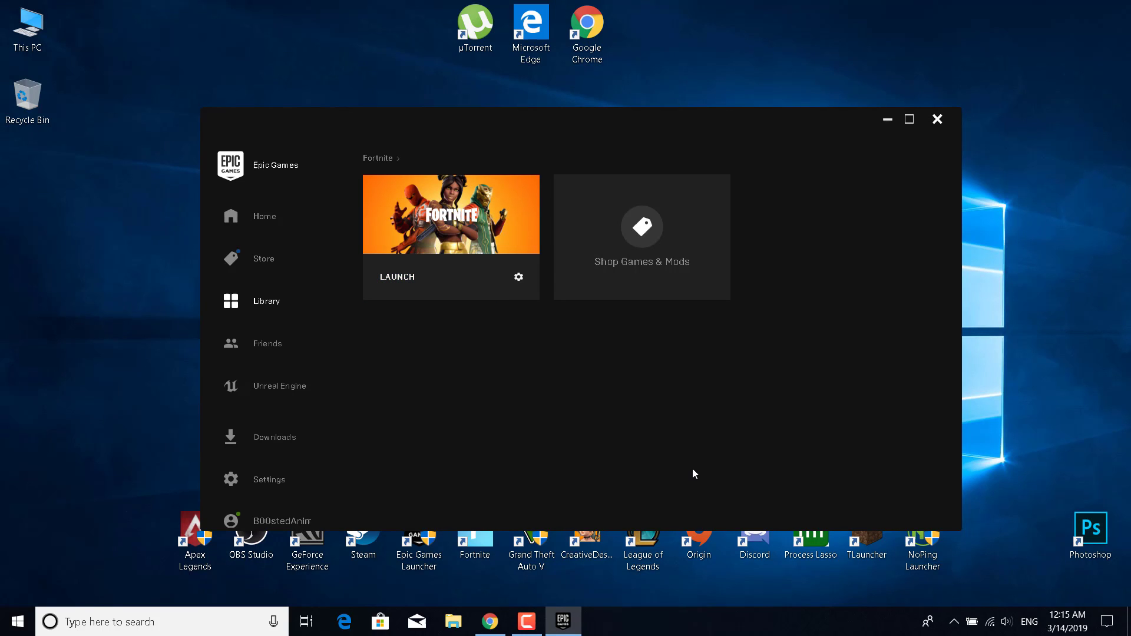
mouse_move(679, 405)
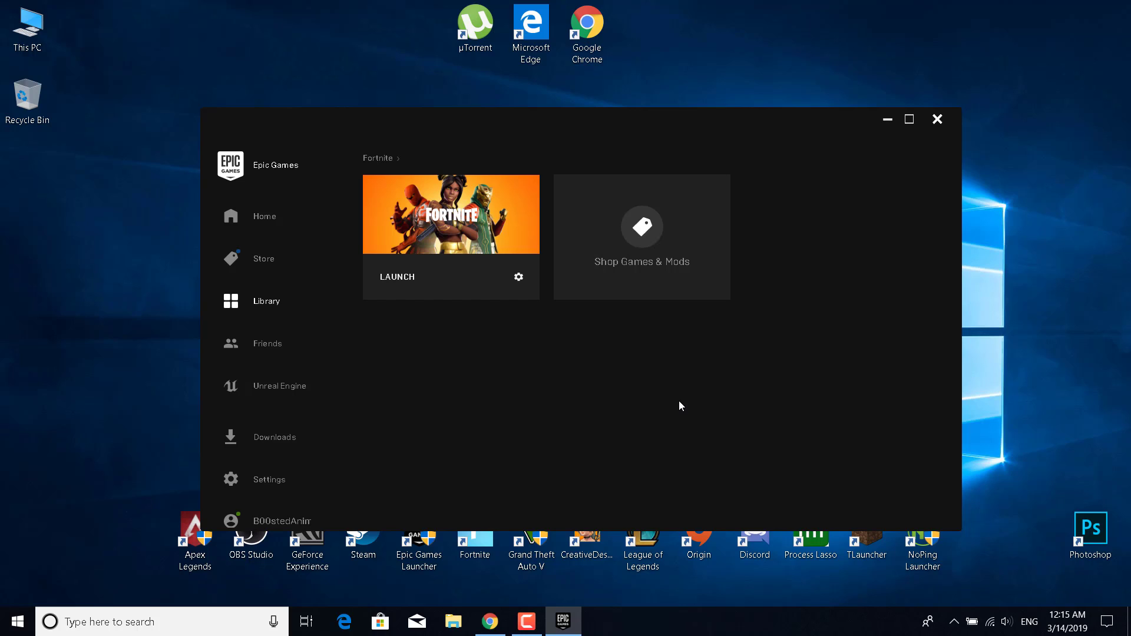
mouse_move(516, 351)
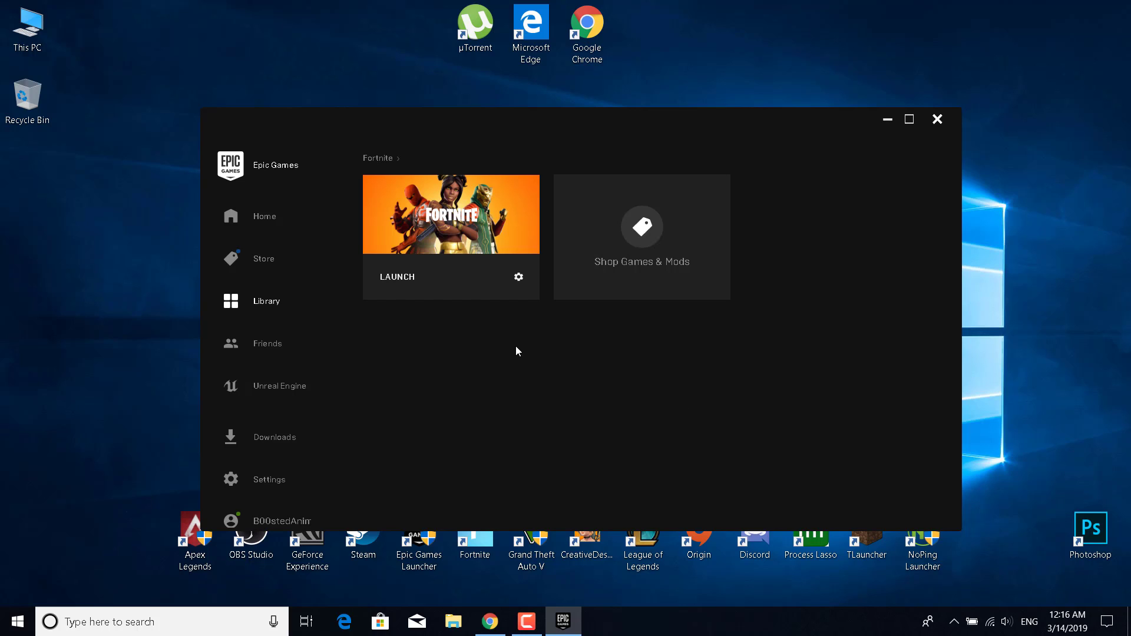
mouse_move(495, 295)
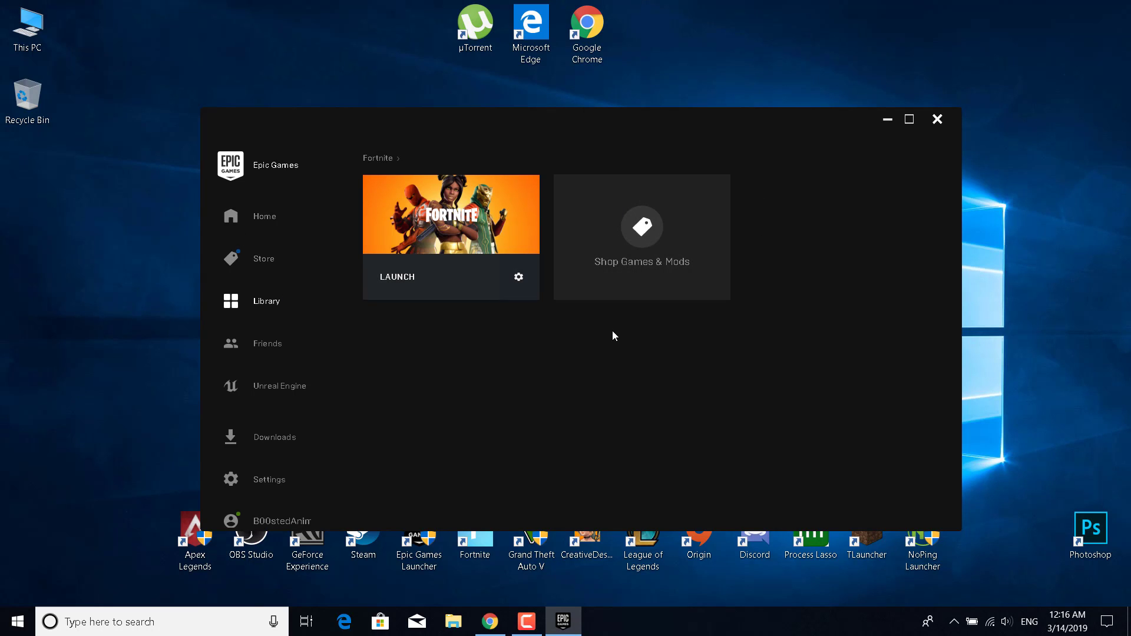
mouse_move(938, 132)
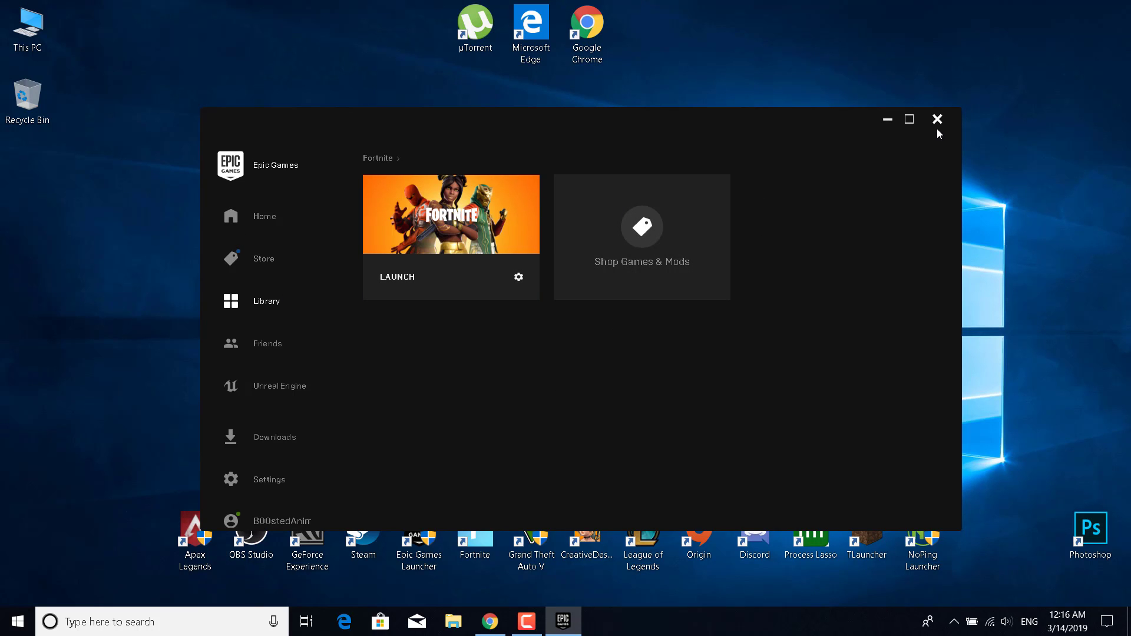
click(936, 119)
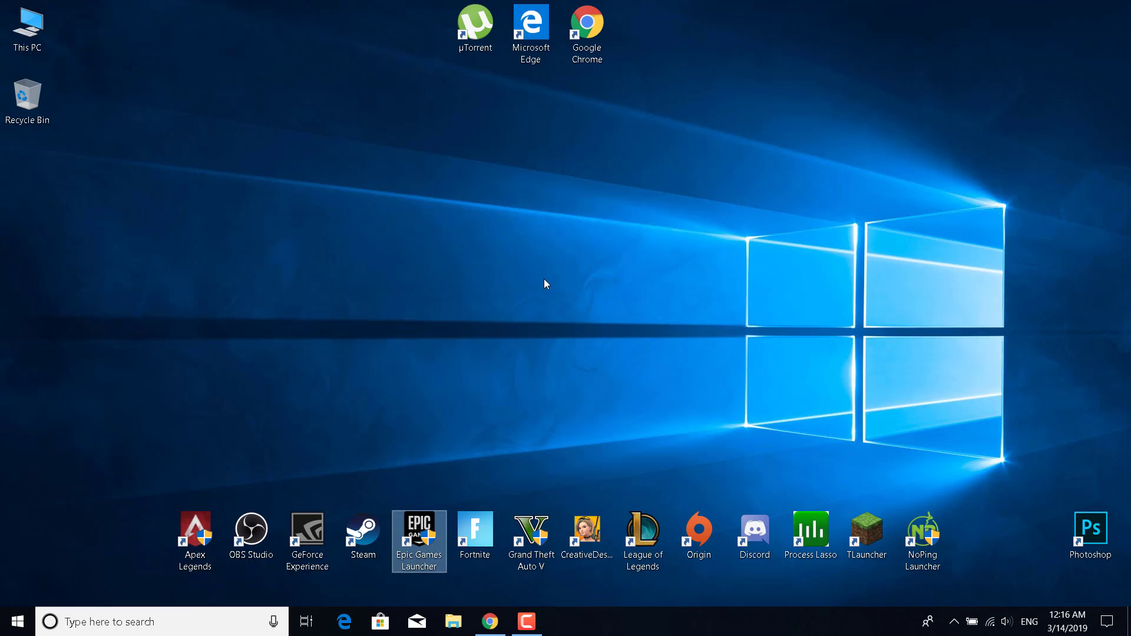